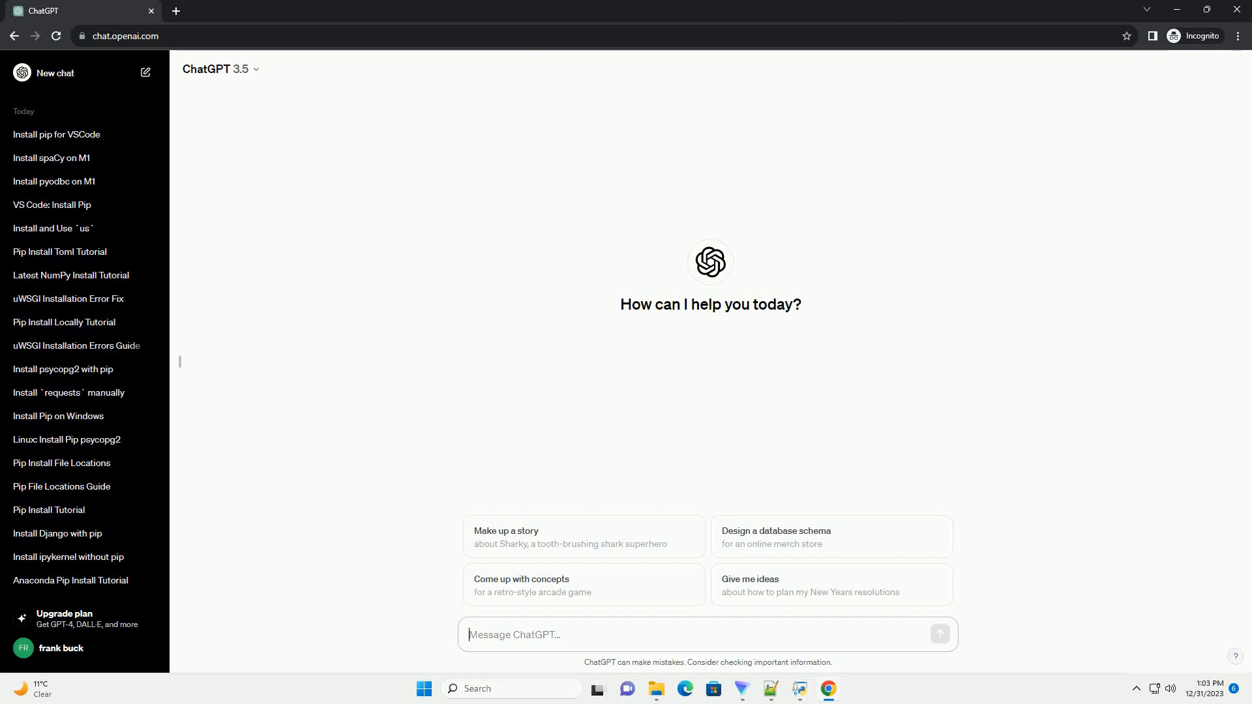
- Ask ChatGPT for an informative tutorial on installing OpenSSL with pip, with a code example
{"action": "left_click", "coordinate": [940, 634]}
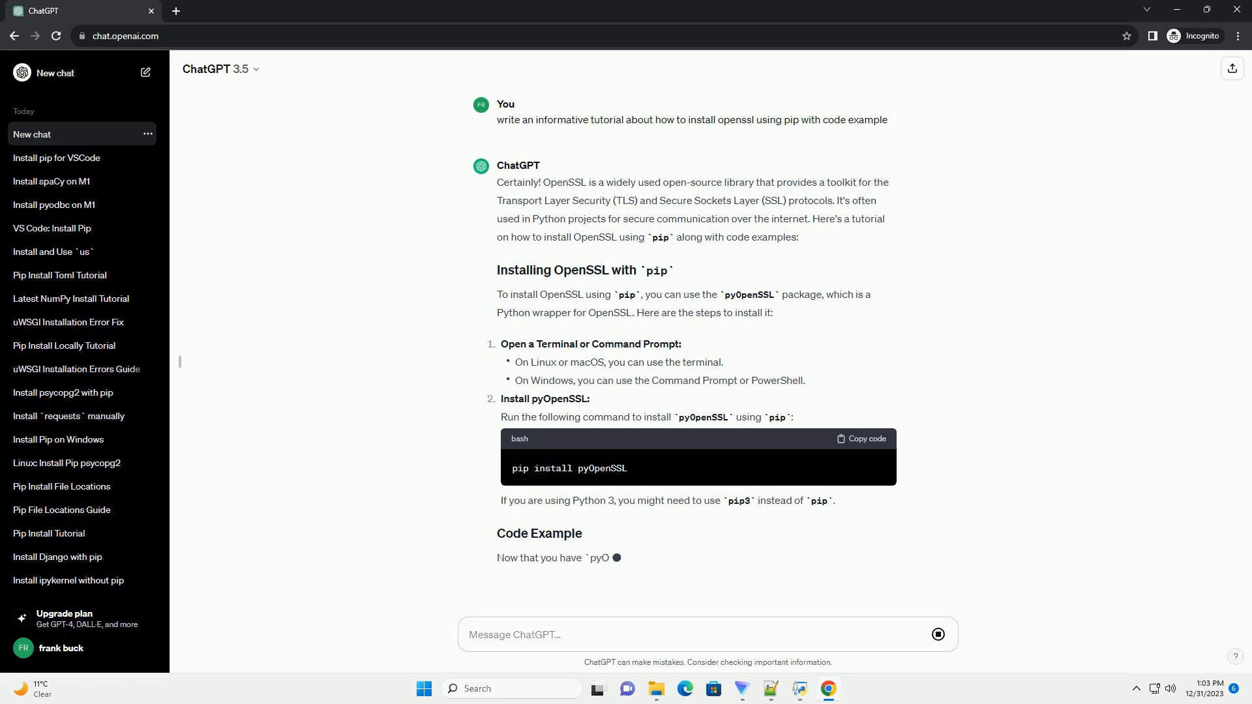
- Follow the generated reply from the pip install pyOpenSSL command down to the Python SSL client example
{"action": "scroll", "scroll_direction": "down", "scroll_amount": 3}
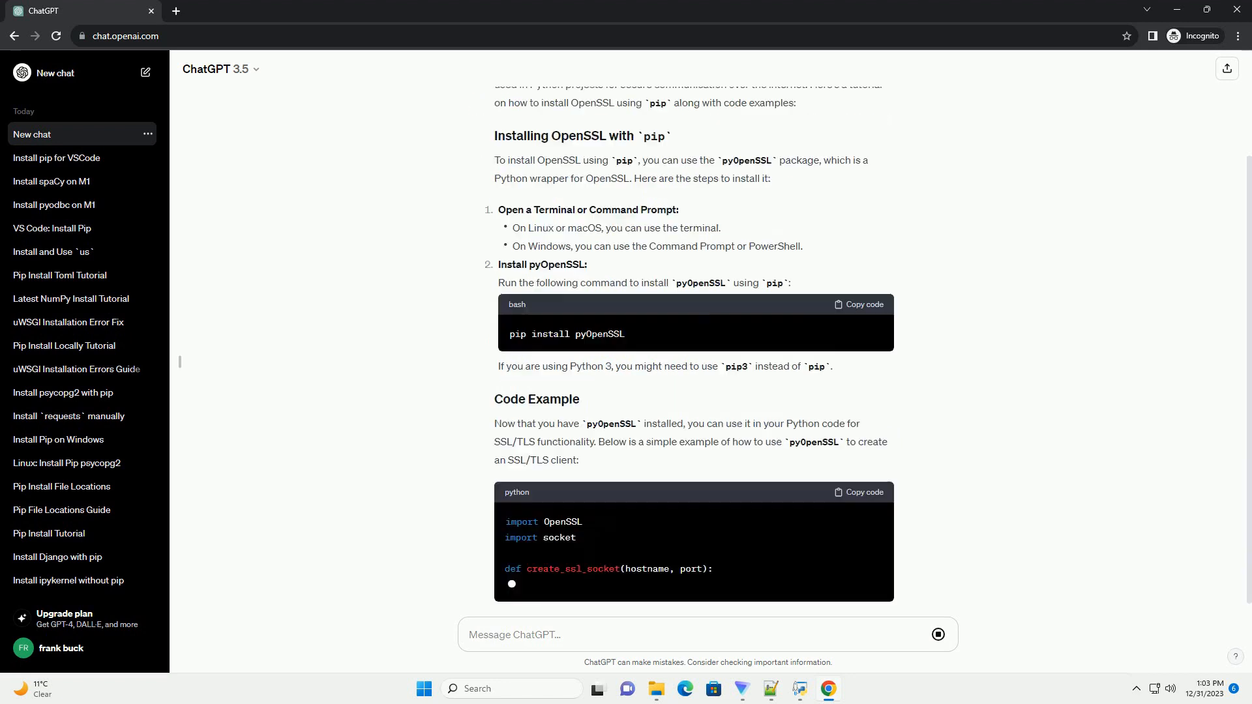
{"action": "scroll", "scroll_direction": "down", "scroll_amount": 3}
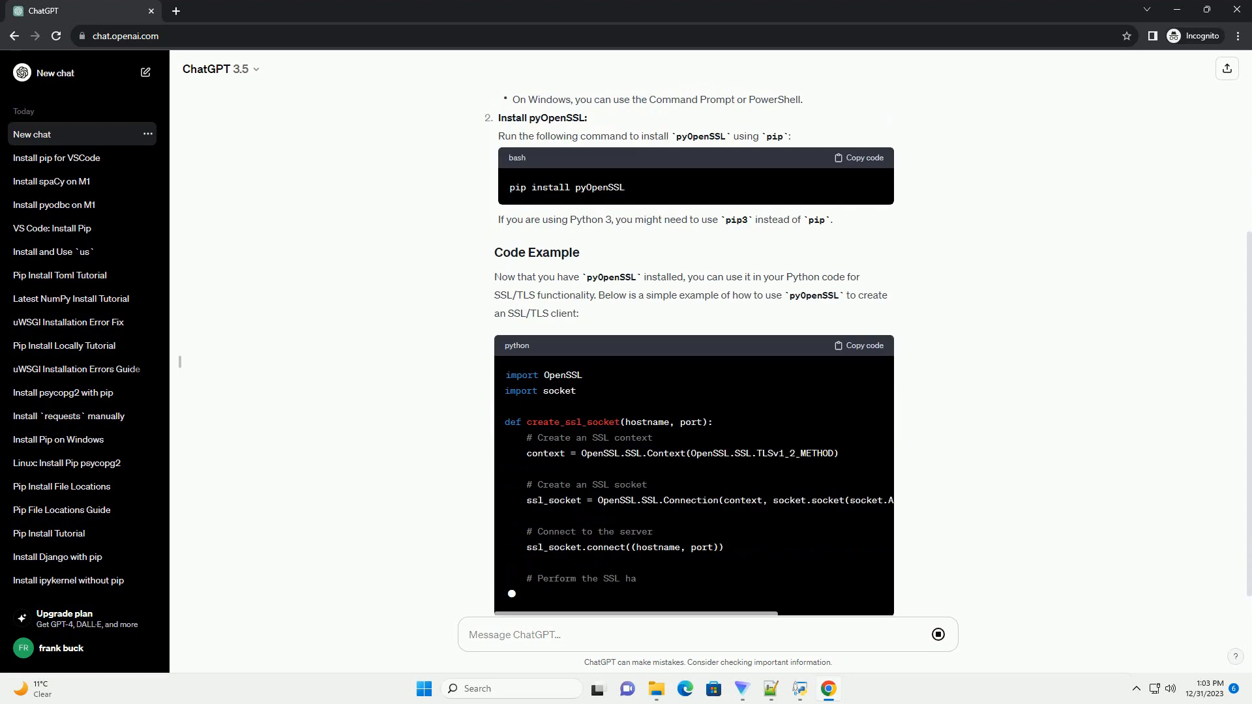
{"action": "scroll", "scroll_direction": "down", "scroll_amount": 3}
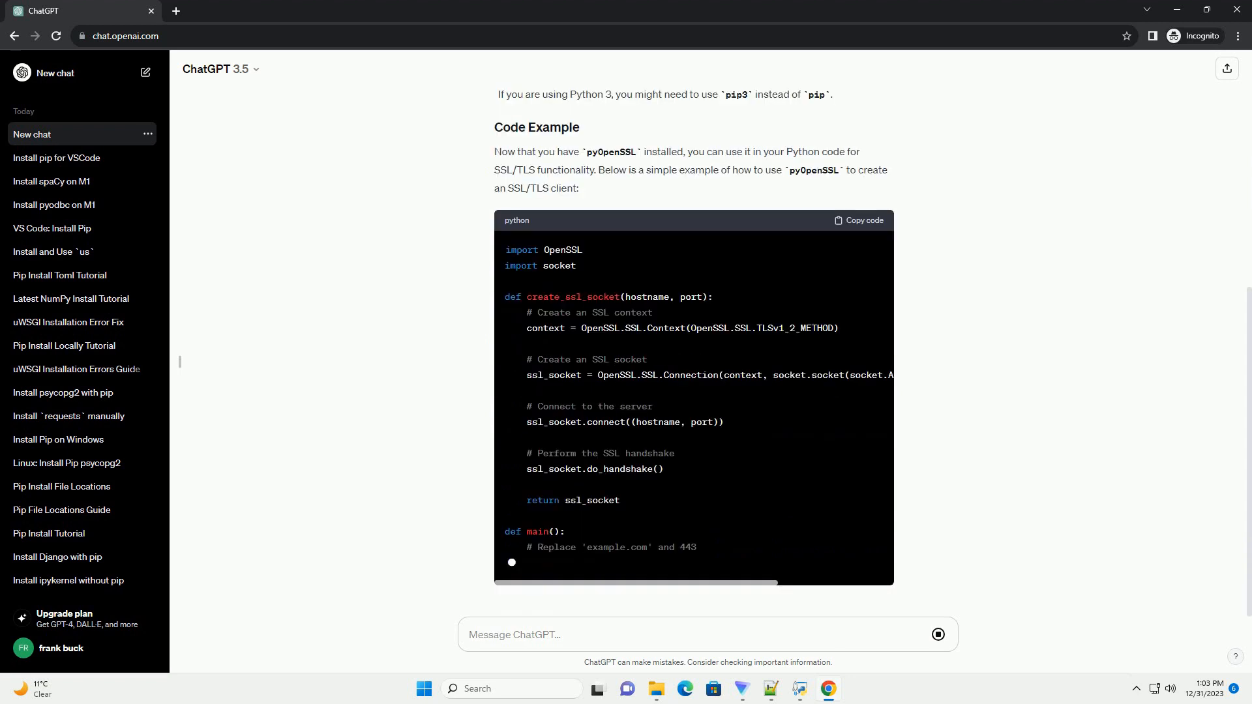
{"action": "scroll", "scroll_direction": "down", "scroll_amount": 3}
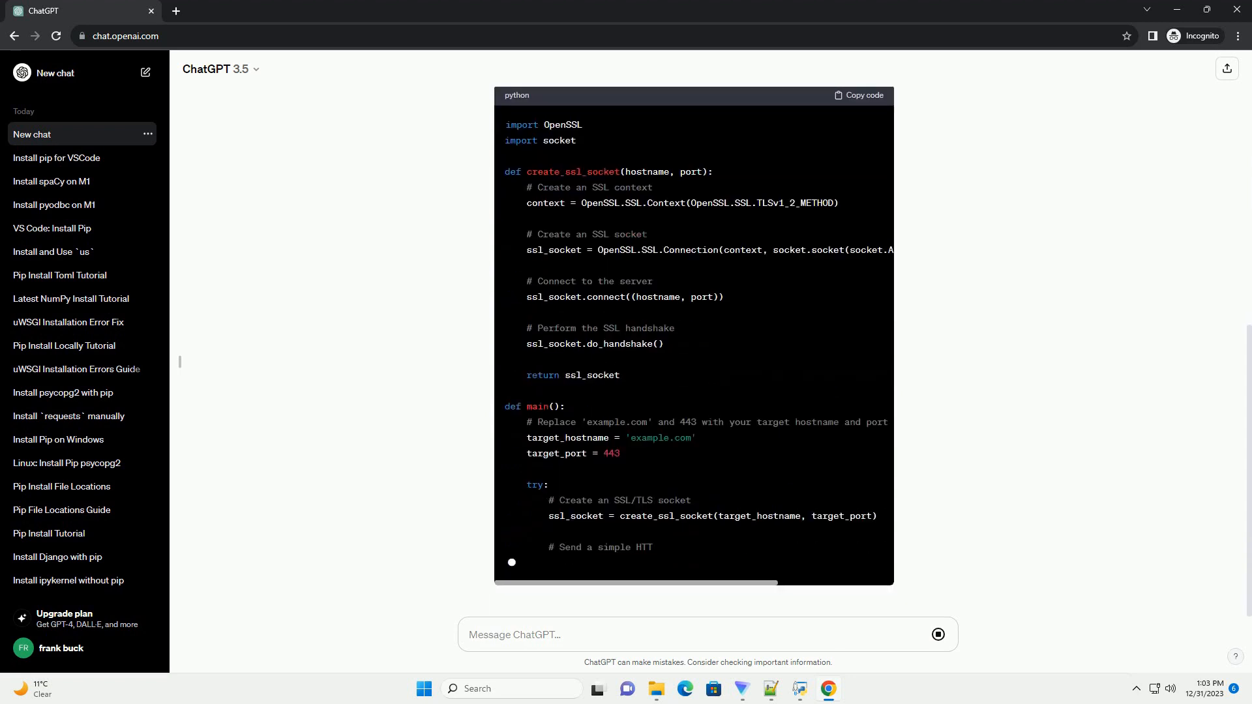
{"action": "scroll", "scroll_direction": "up", "scroll_amount": 3}
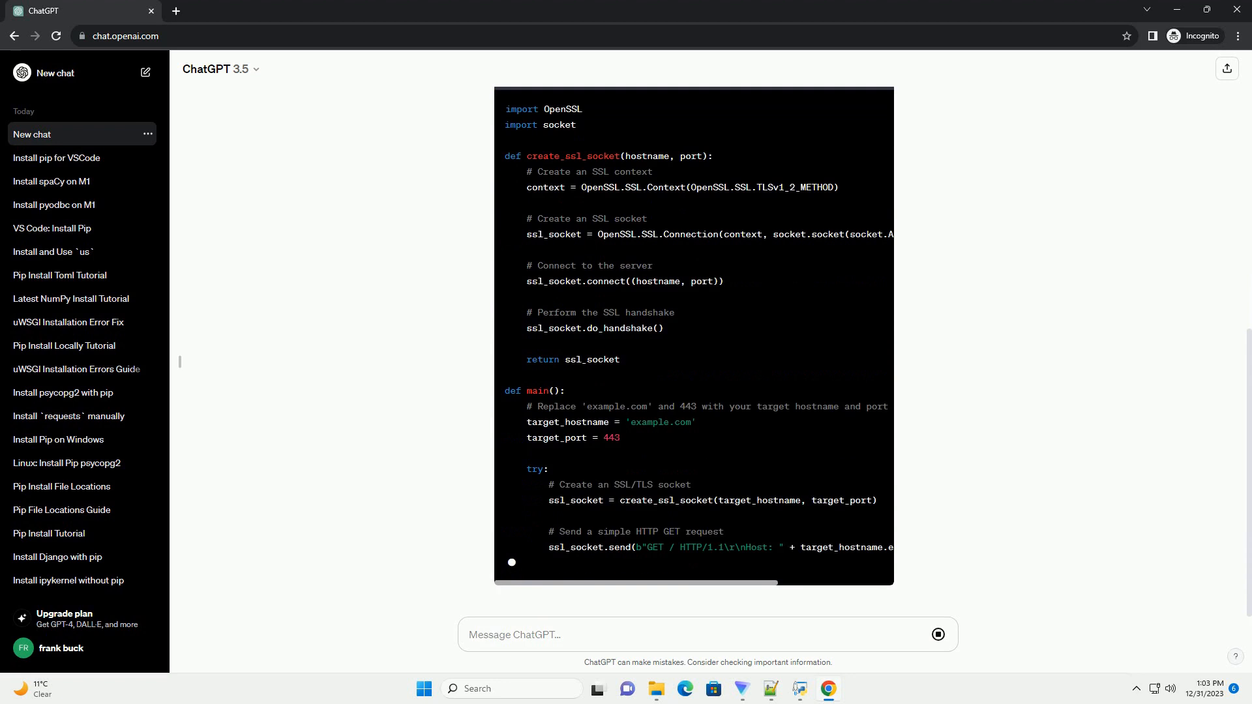
{"action": "scroll", "scroll_direction": "down", "scroll_amount": 3}
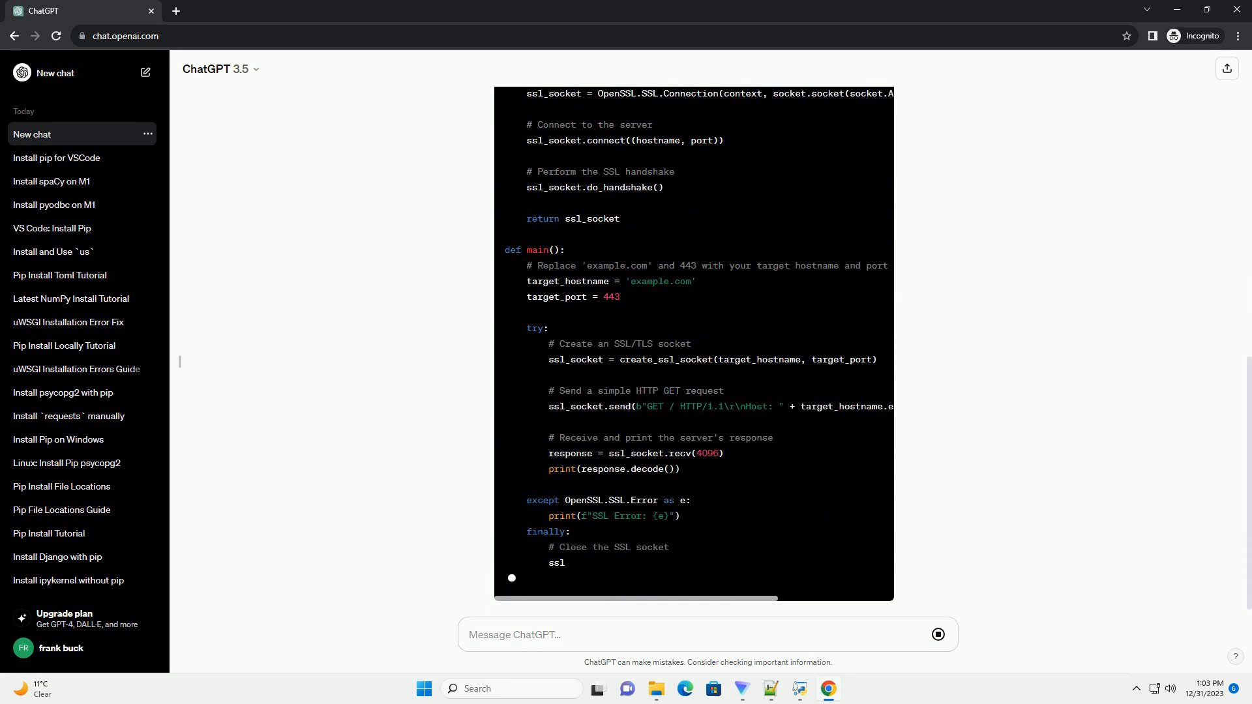